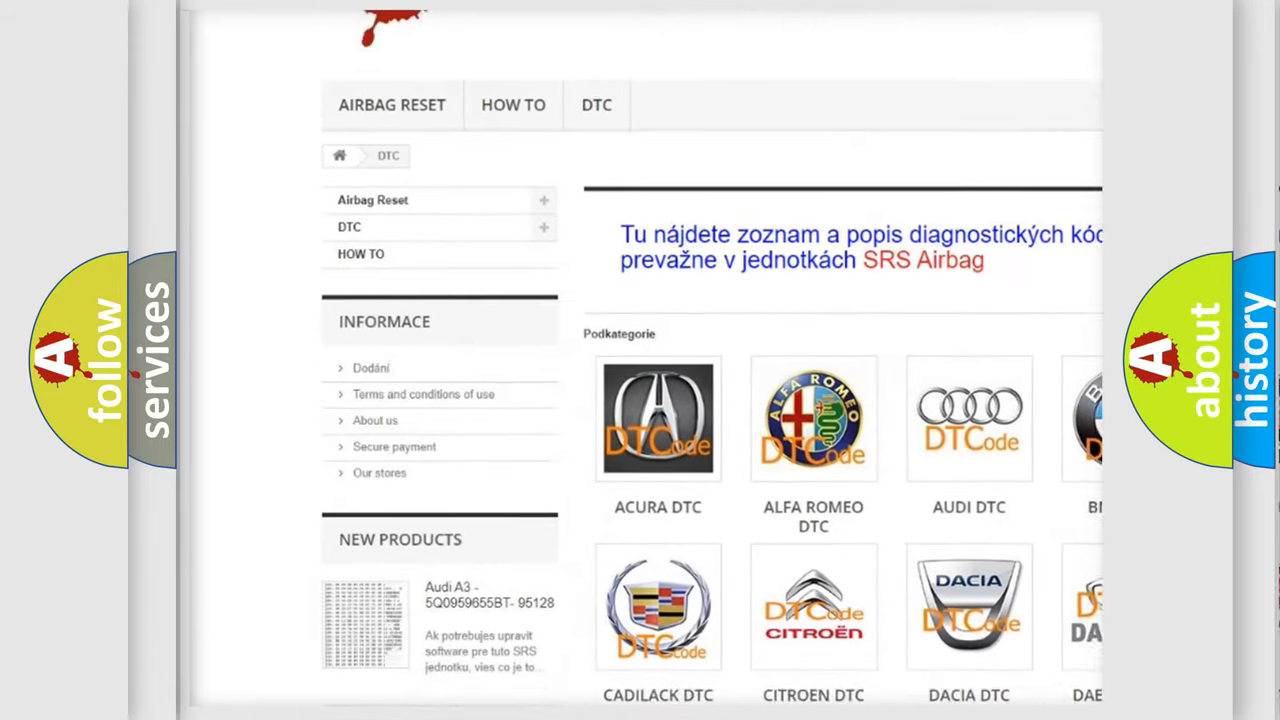
pyautogui.scroll(-3)
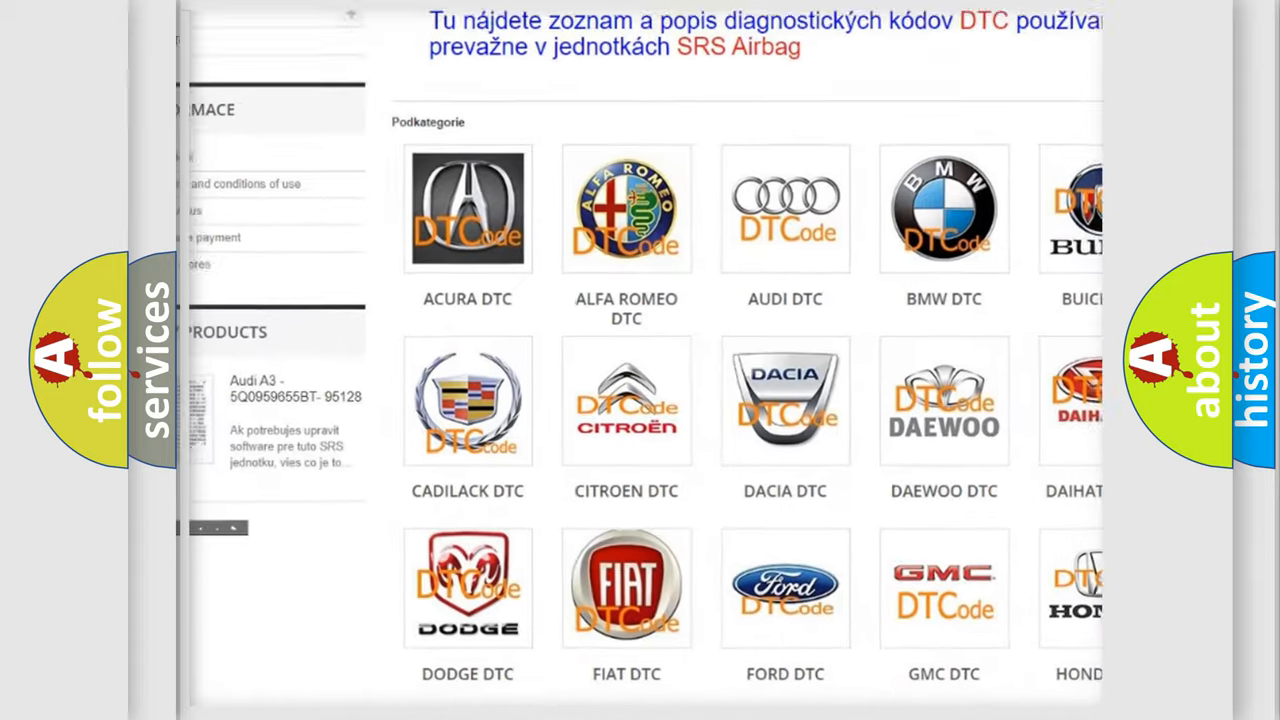